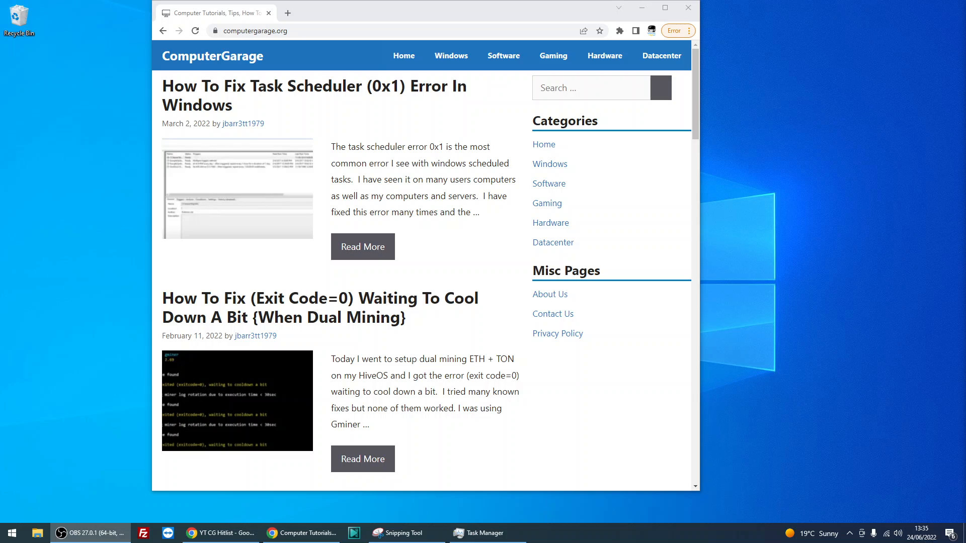
mouse_move(179, 394)
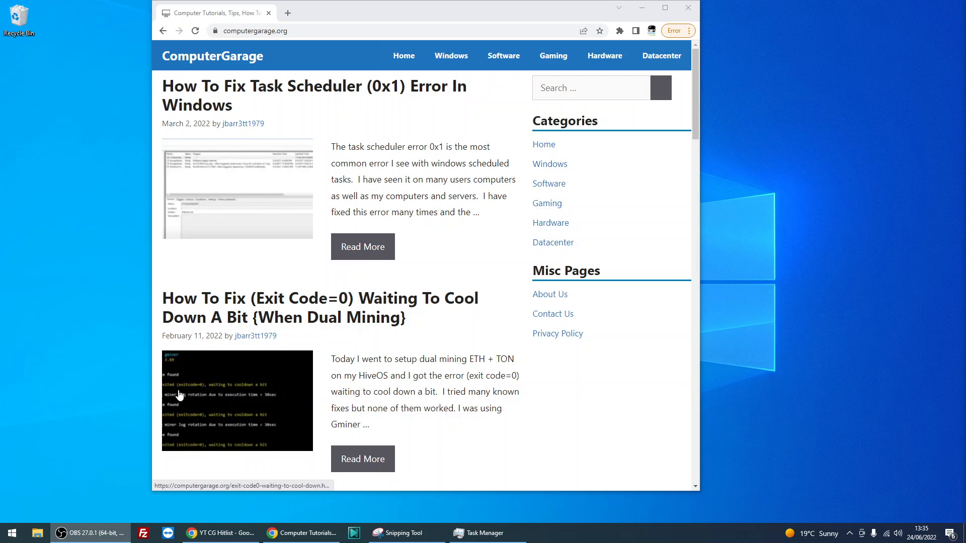
mouse_move(7, 523)
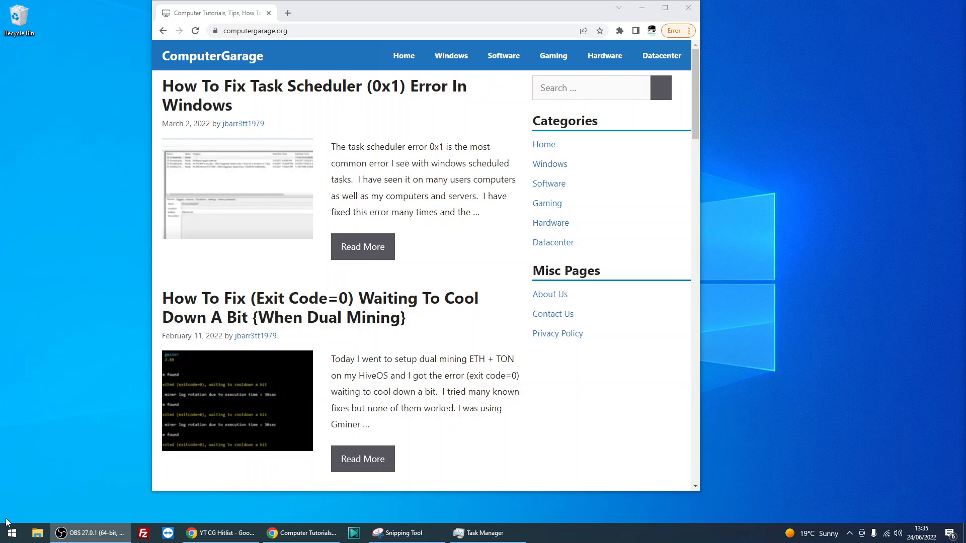
mouse_move(34, 501)
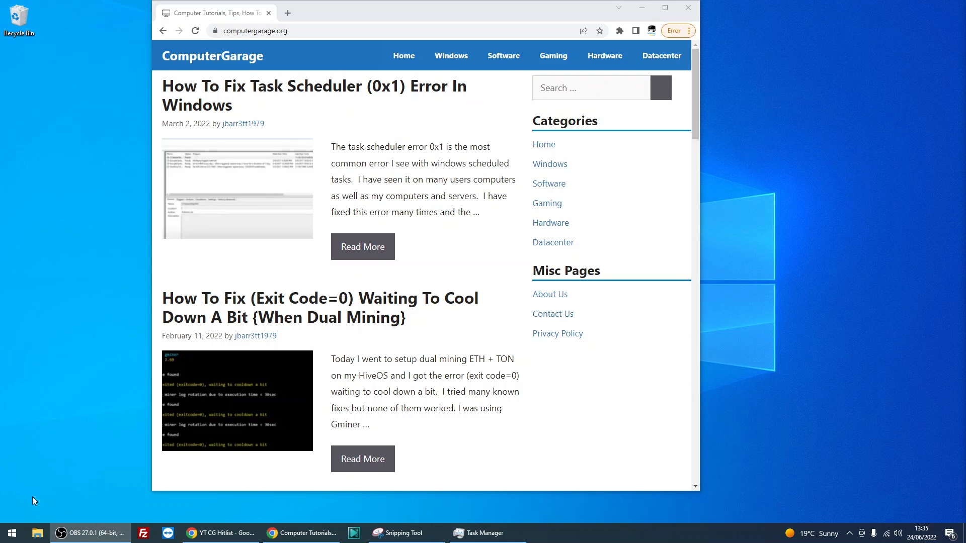
mouse_move(36, 492)
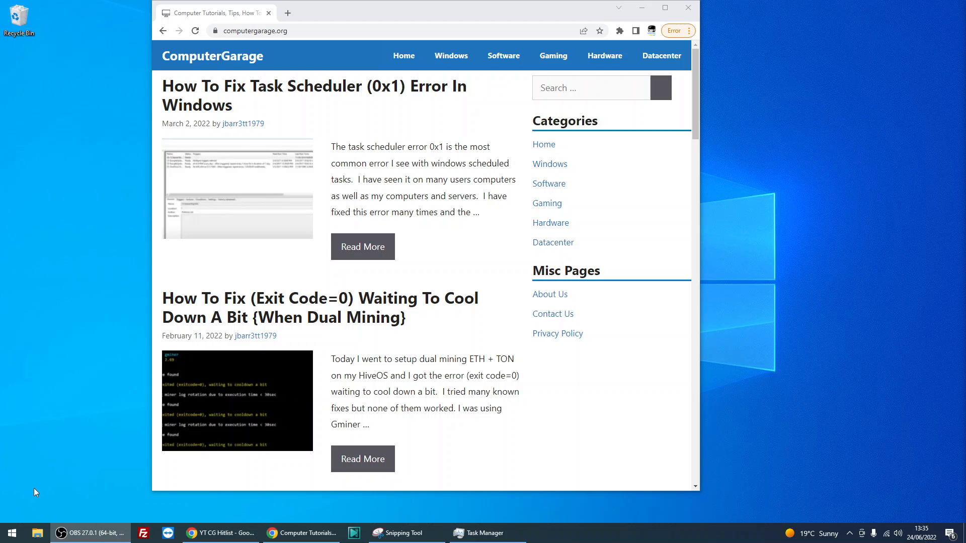
Step: Search the Start menu for Control Panel and launch it
left_click(10, 533)
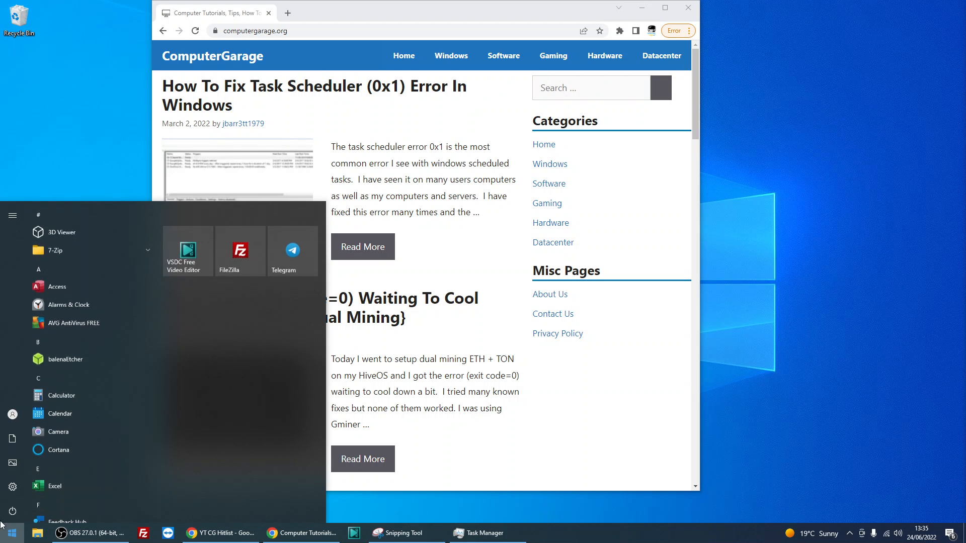
type("conto")
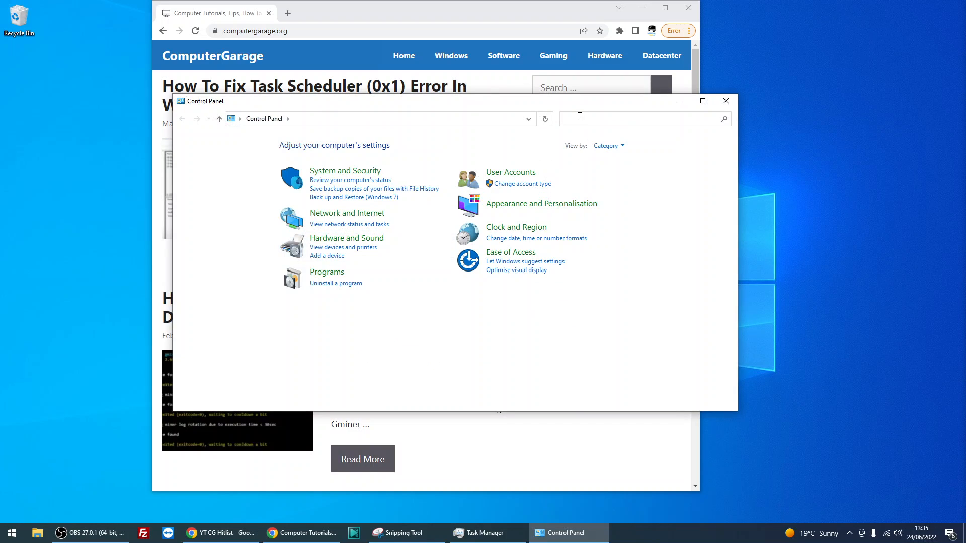
Step: Search Control Panel for 'internet' so Internet Options is listed
type("int")
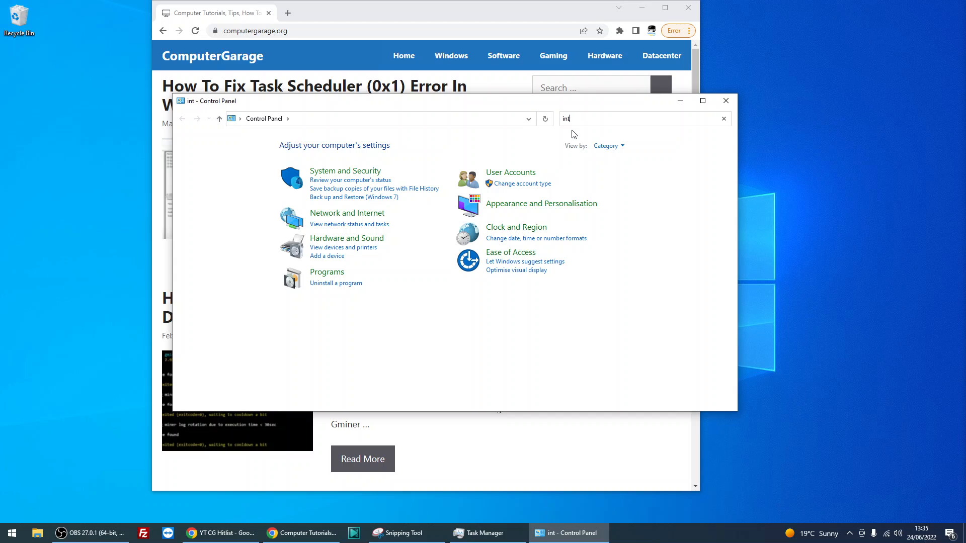
type("ernet")
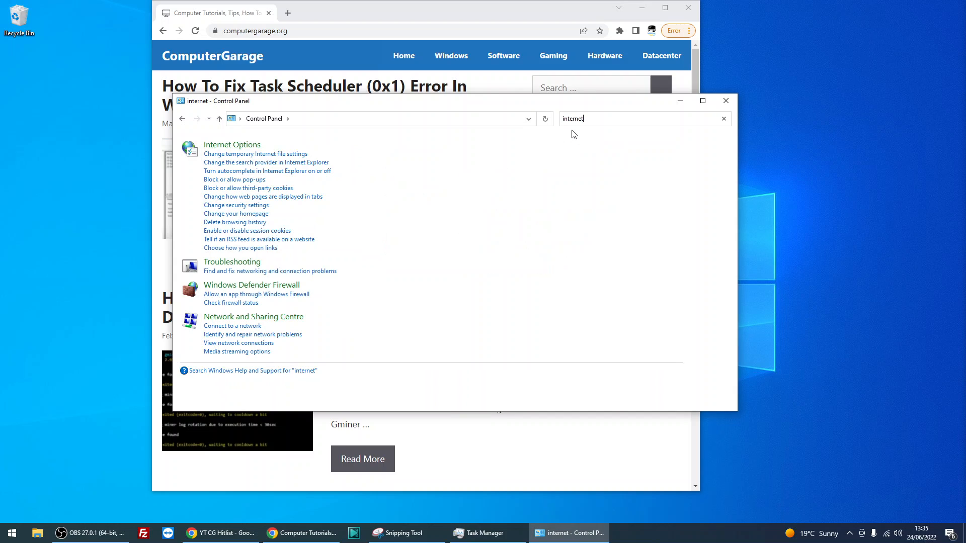
mouse_move(233, 144)
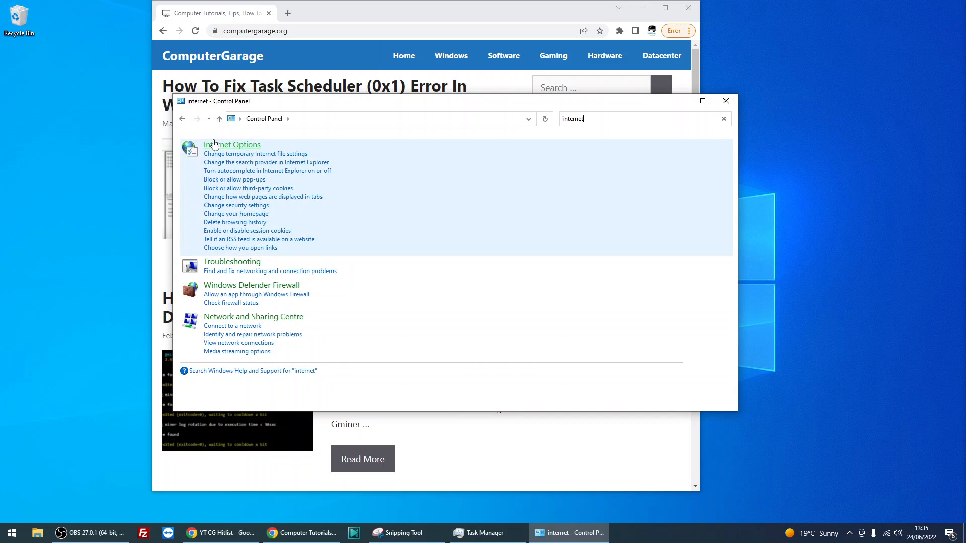
mouse_move(232, 144)
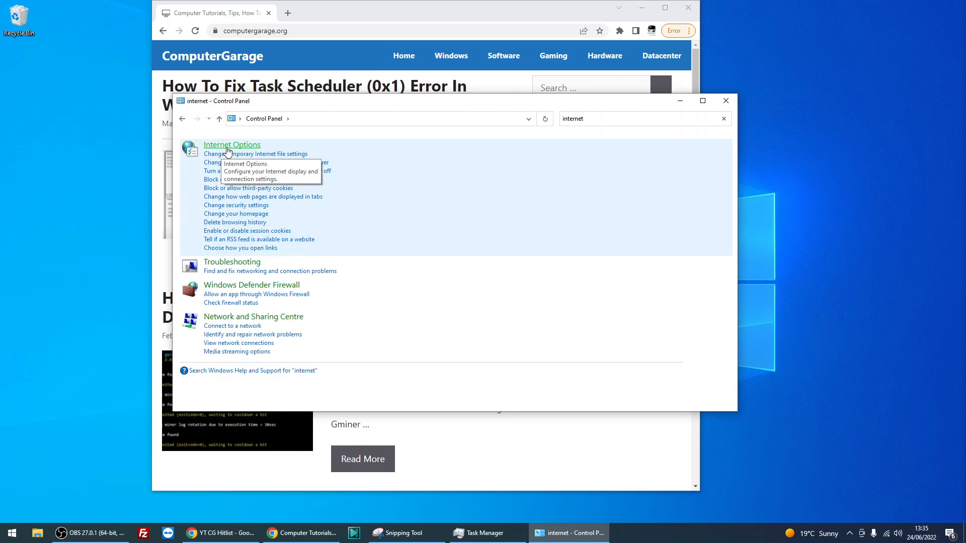
Step: Bring up Internet Properties, centre it on screen and show the Connections settings
left_click(232, 144)
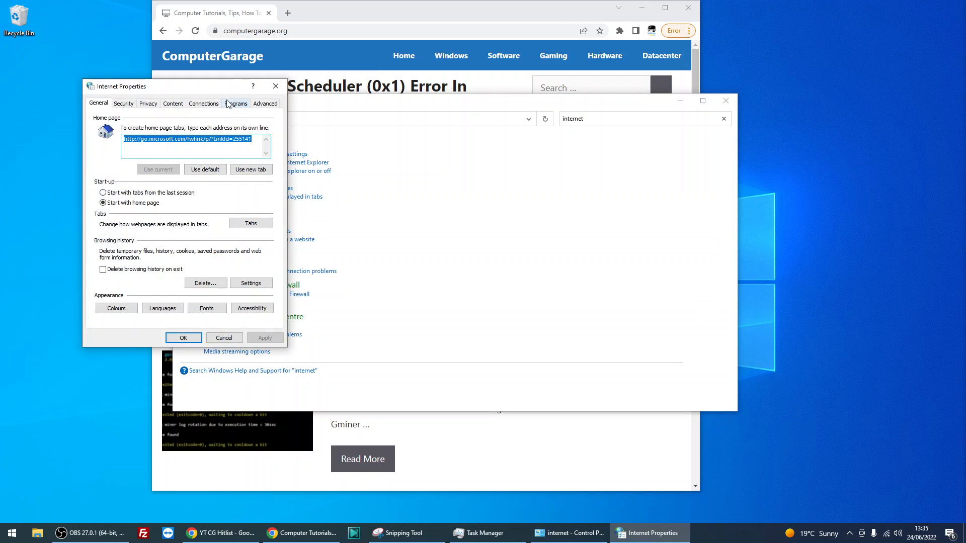
left_click_drag(120, 87, 379, 65)
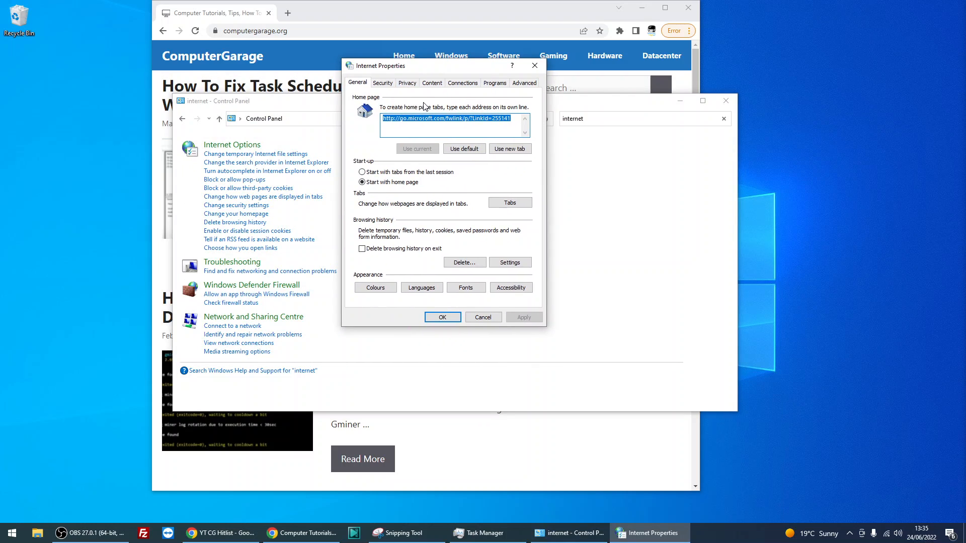
left_click(461, 82)
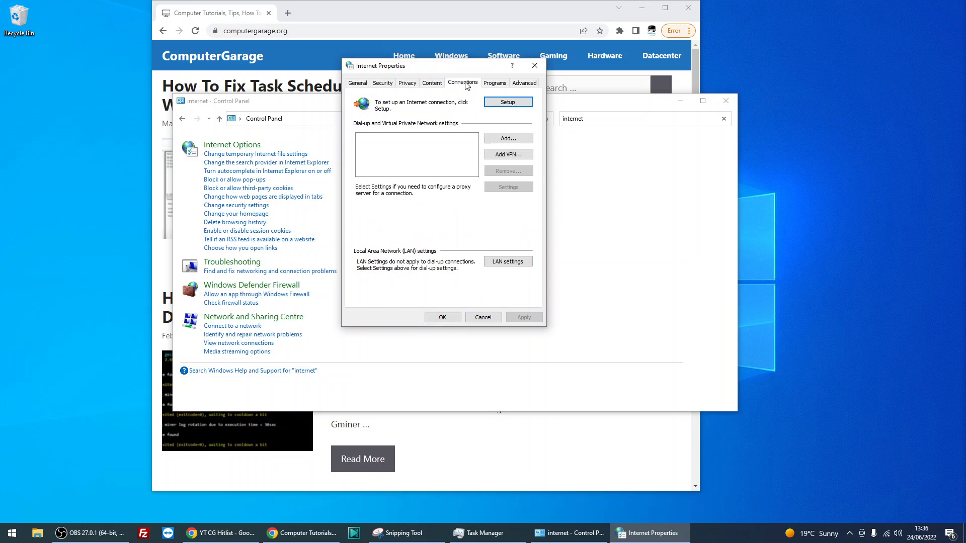
mouse_move(484, 269)
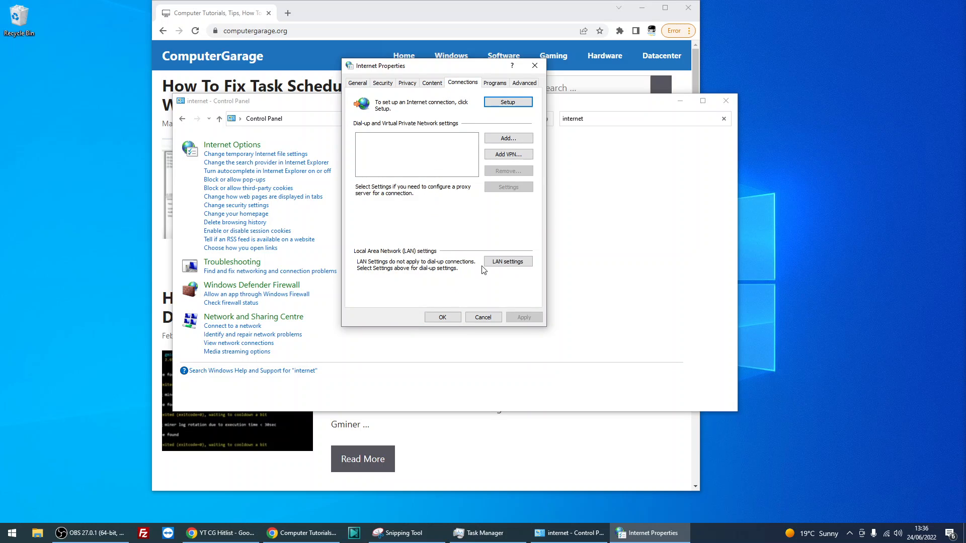
mouse_move(507, 262)
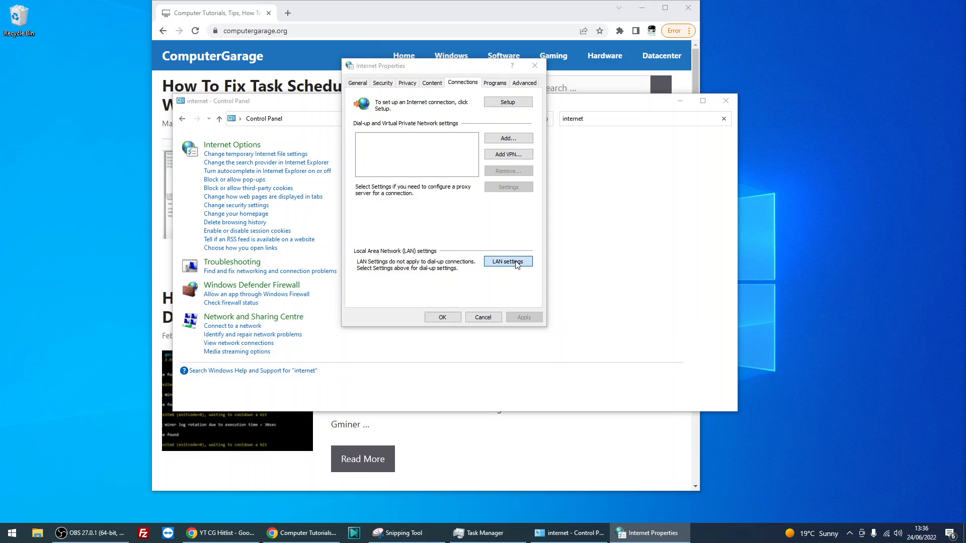
Step: In LAN settings enable 'Use a proxy server for your LAN' with bogus address 'f' and confirm
left_click(507, 261)
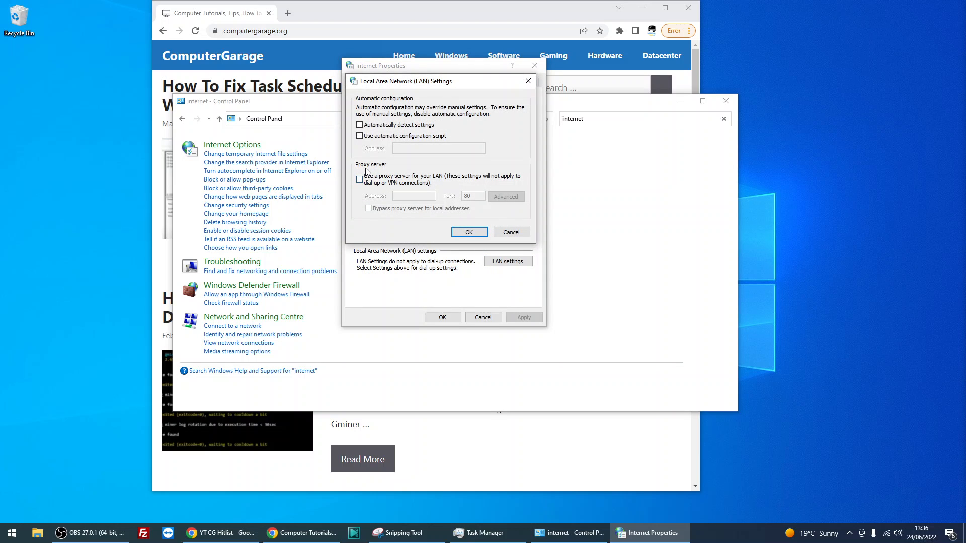
left_click(360, 179)
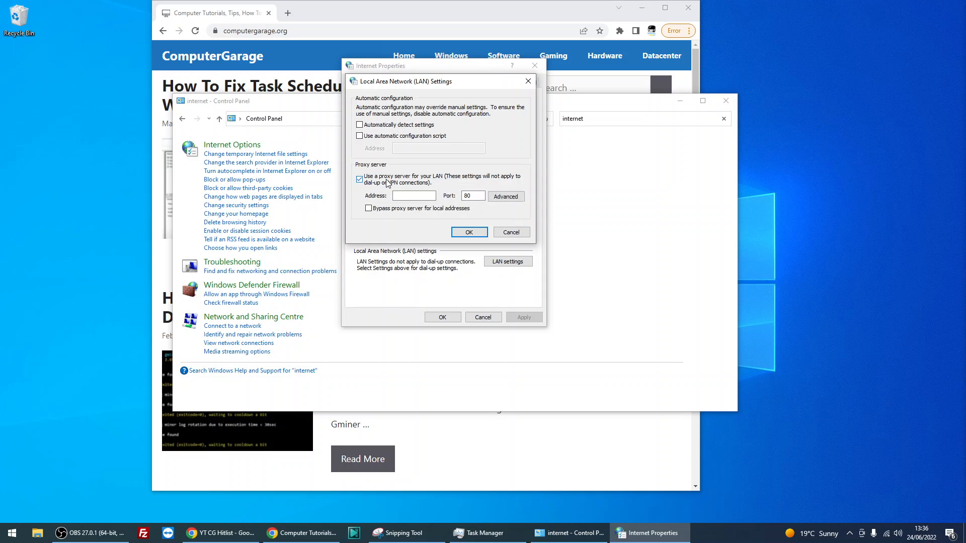
left_click(413, 196)
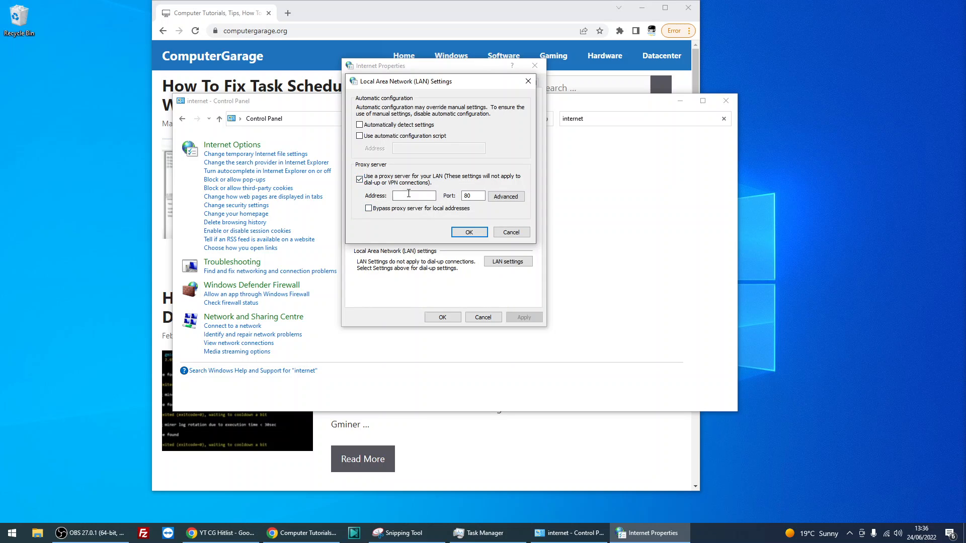
type("f")
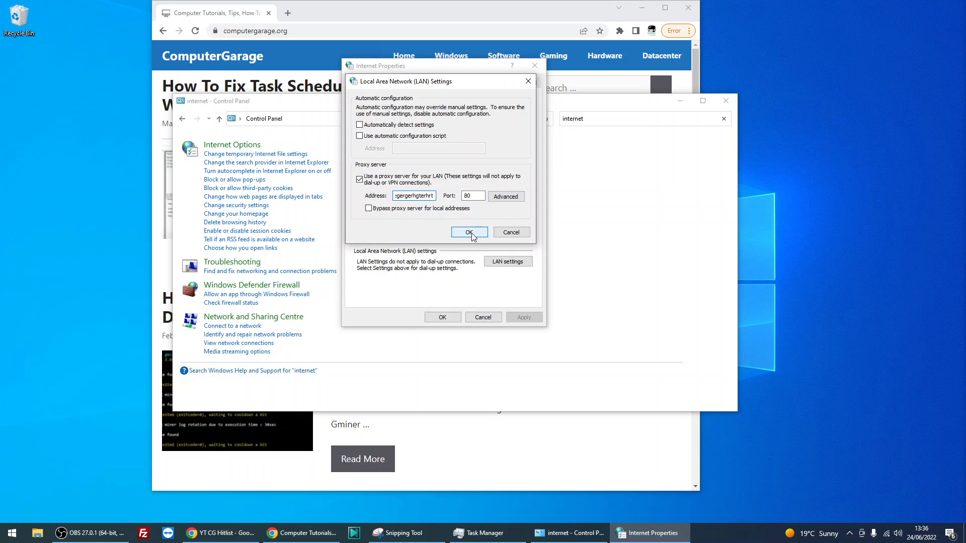
left_click(469, 233)
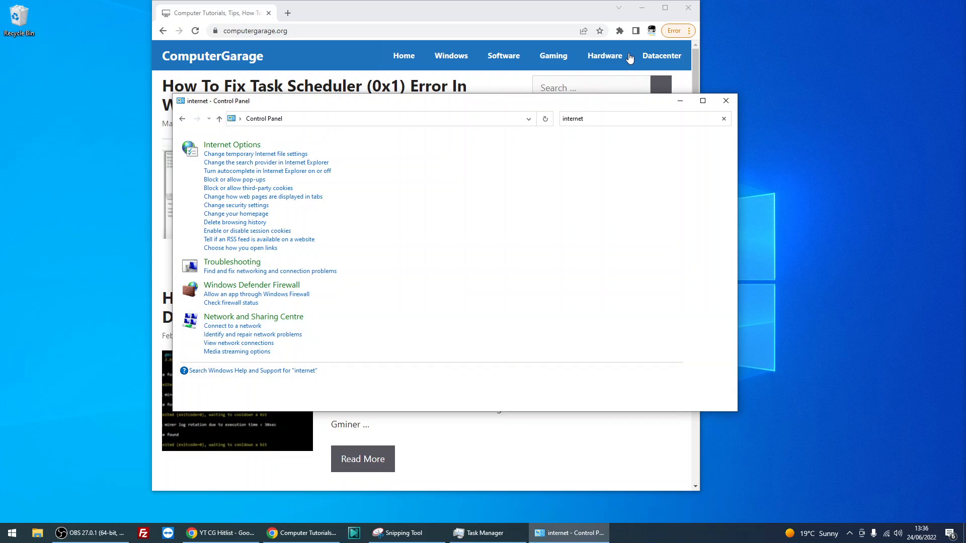
mouse_move(644, 77)
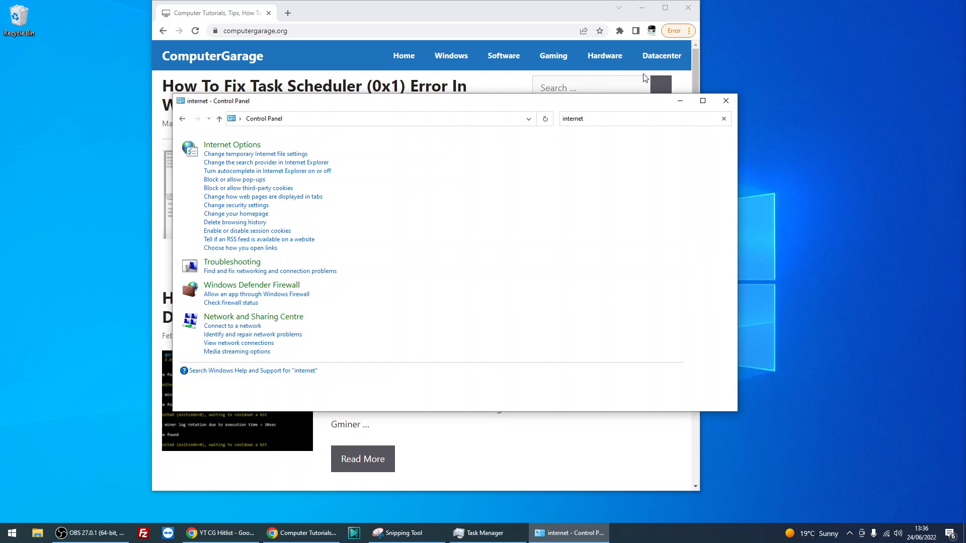